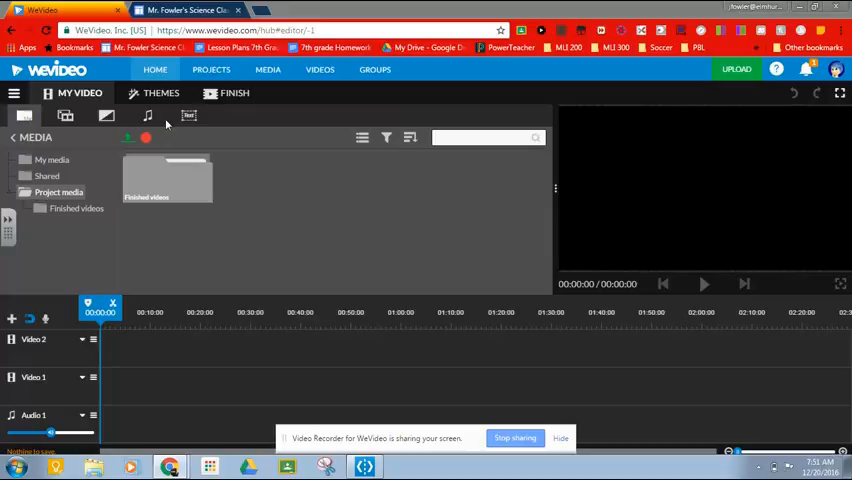
# Go to the Chemistry section's Chapter 2 - Phases of Matter page and scroll down
pyautogui.click(185, 10)
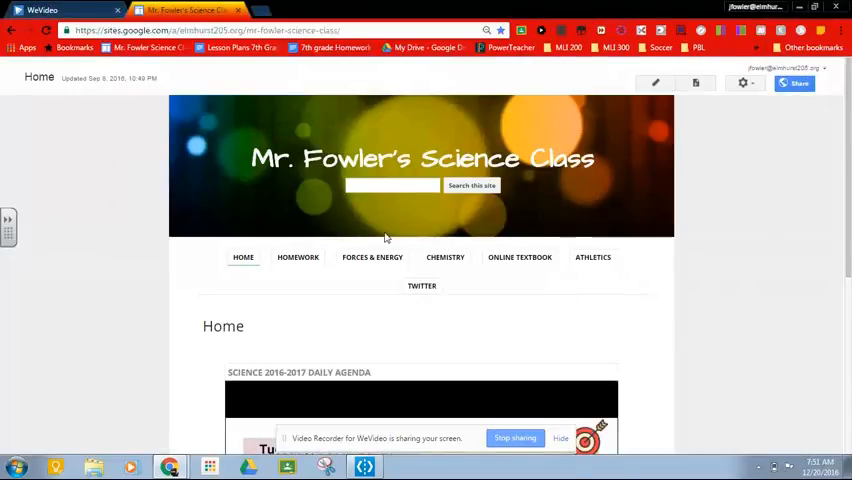
pyautogui.click(445, 257)
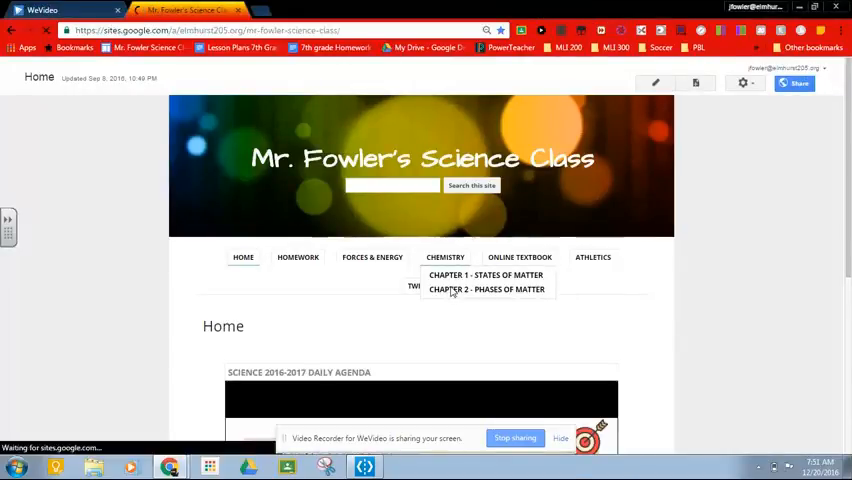
pyautogui.click(487, 289)
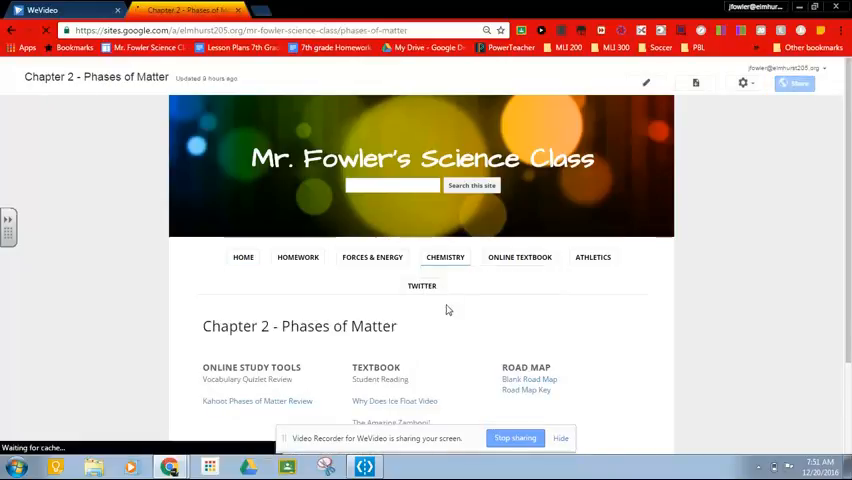
pyautogui.scroll(-3)
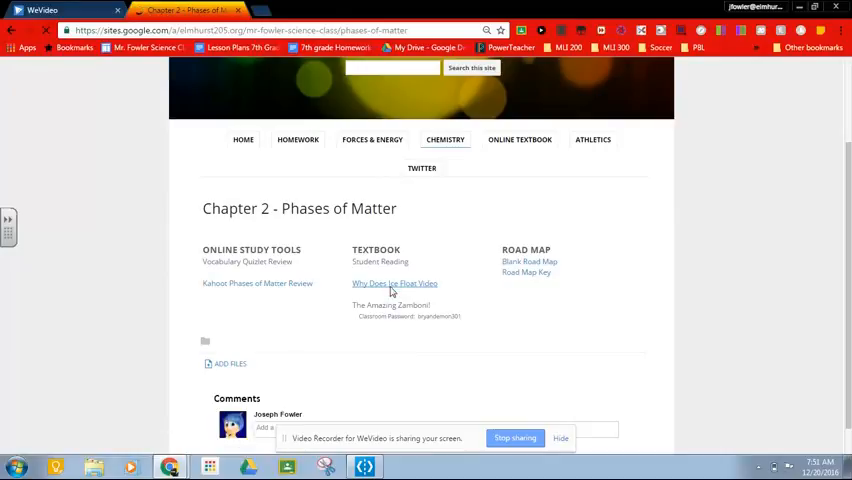
# Watch the Why Does Ice Float video in Drive, then return to the Chapter 2 page
pyautogui.click(394, 283)
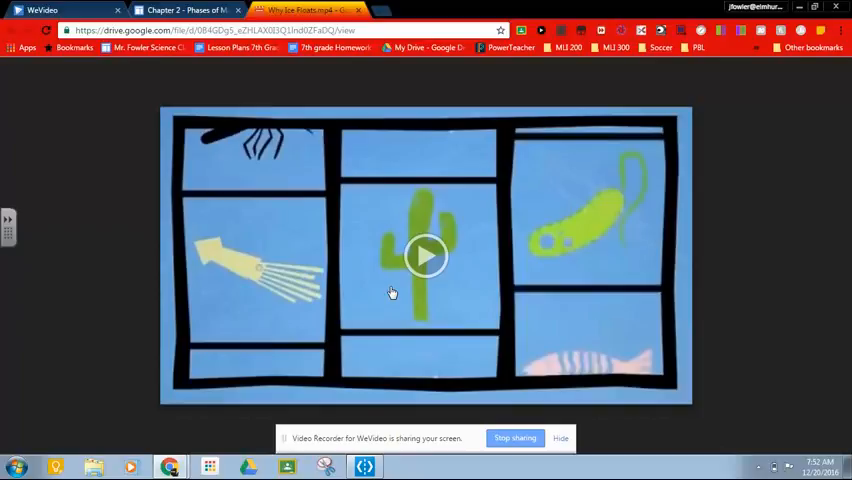
pyautogui.click(185, 9)
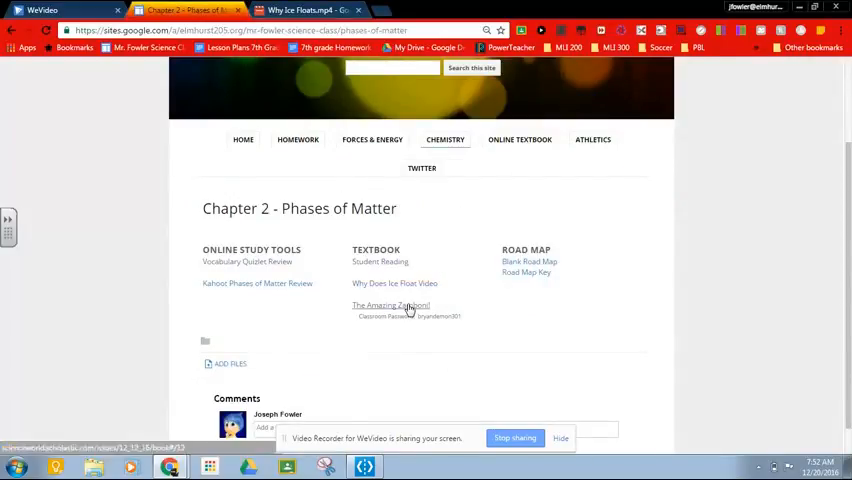
# Browse The Amazing Zamboni! article in the Scholastic Issue Viewer
pyautogui.doubleClick(440, 316)
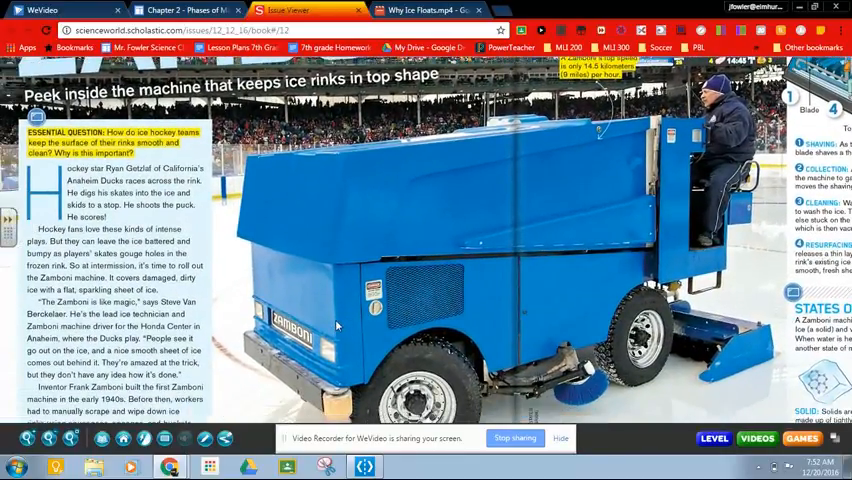
pyautogui.scroll(-3)
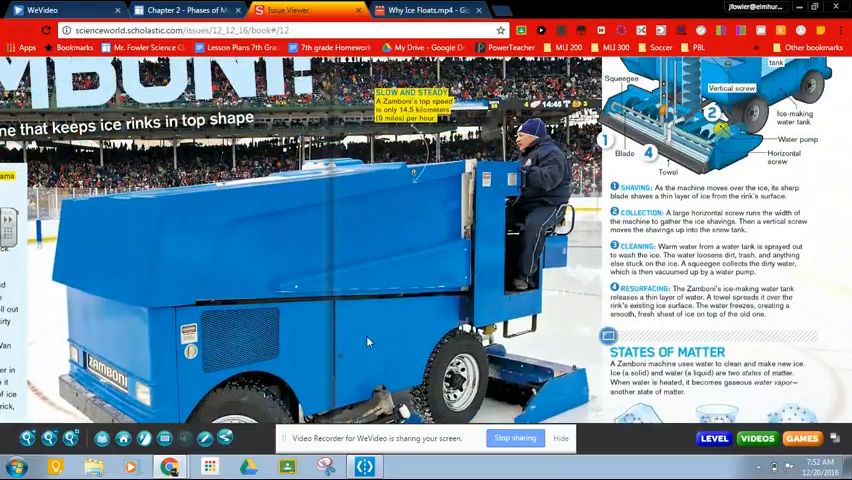
pyautogui.scroll(-3)
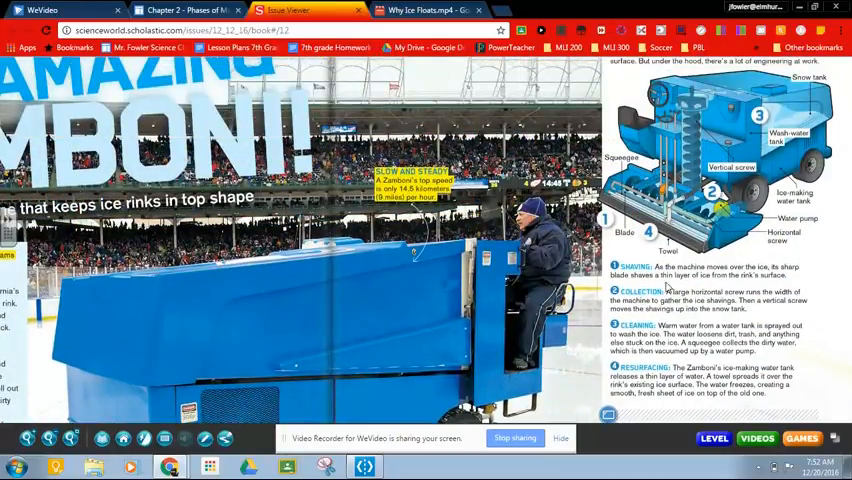
pyautogui.scroll(-3)
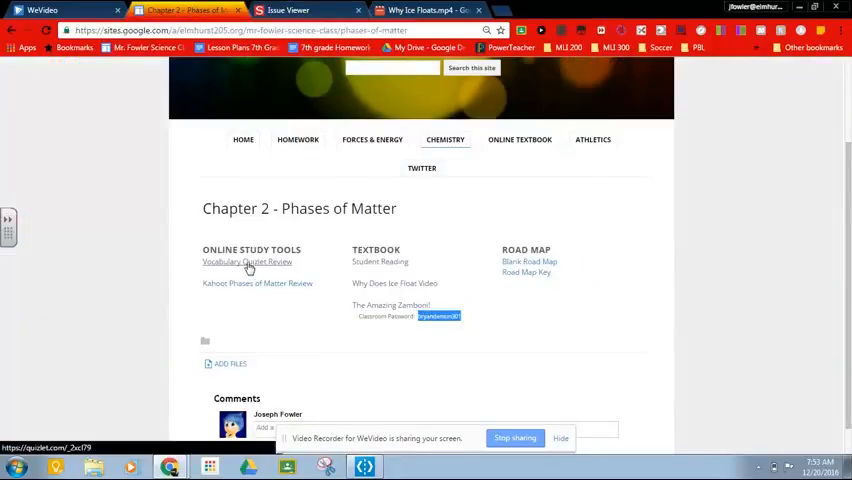
# Open the Chapter 2 Vocabulary Quizlet Review from Online Study Tools
pyautogui.click(247, 261)
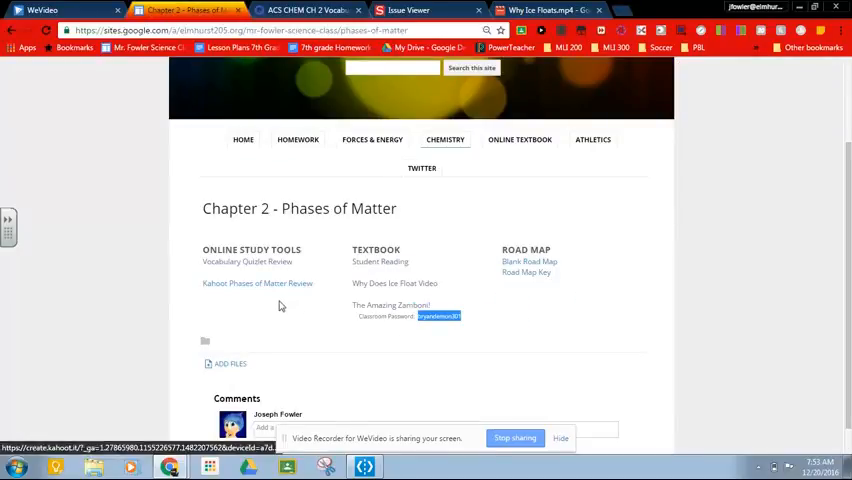
# Open the Kahoot Phases of Matter Review (CHEM CH 2 Review) preview
pyautogui.click(257, 283)
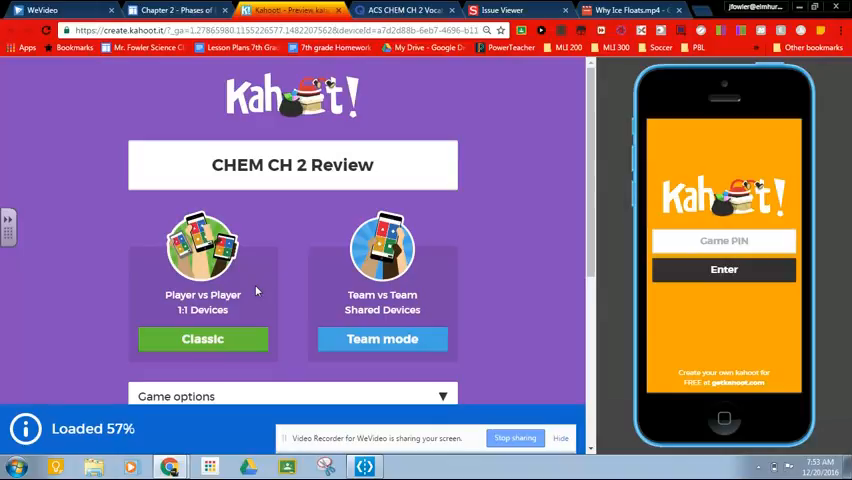
pyautogui.moveTo(500, 210)
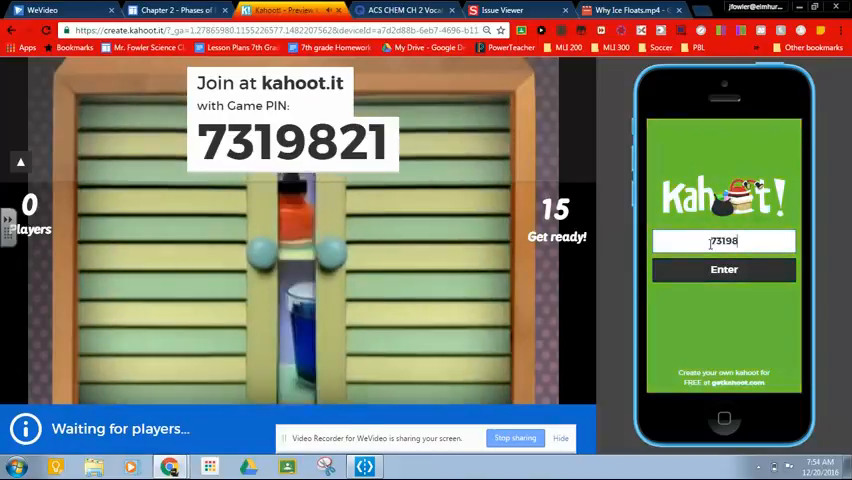
# Join game PIN 7319821 as 'Joe Fly' and answer question 1 correctly
pyautogui.click(723, 269)
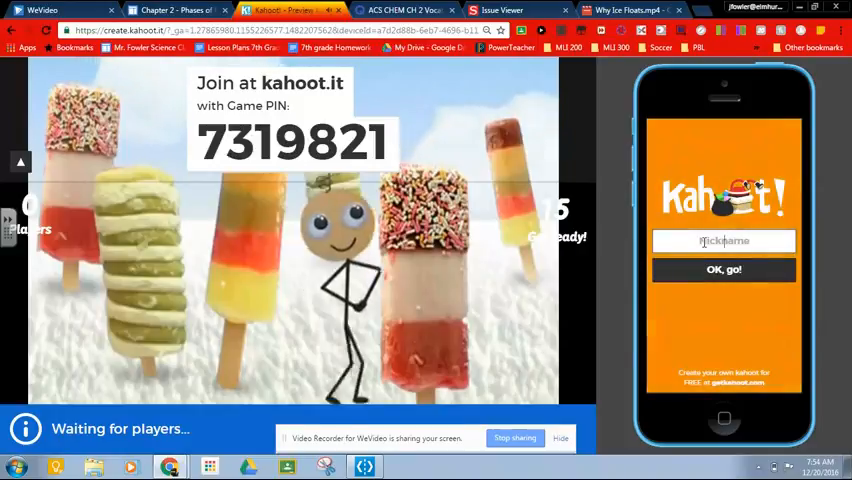
pyautogui.write('Joe Fly')
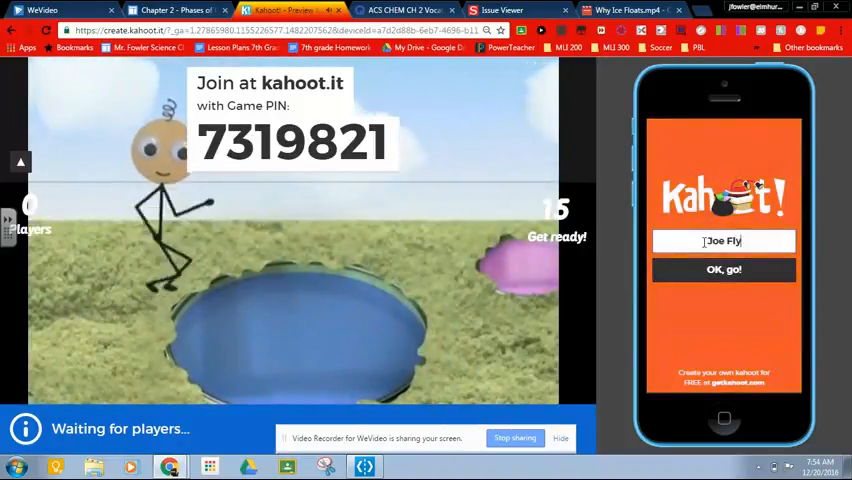
pyautogui.click(723, 269)
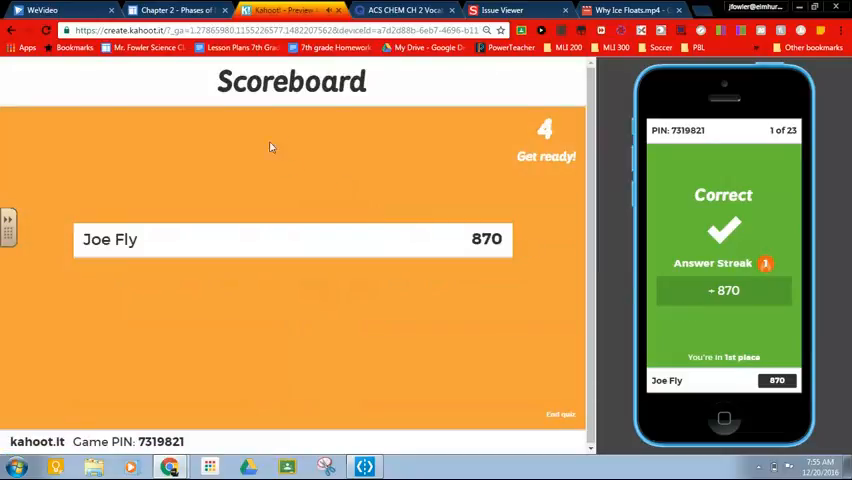
# Close the Kahoot tab and switch over to the WeVideo editor tab
pyautogui.click(336, 10)
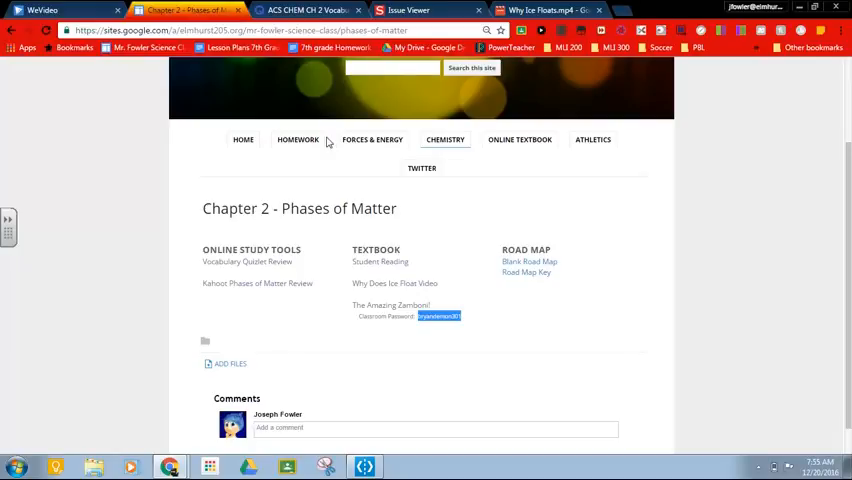
pyautogui.click(42, 10)
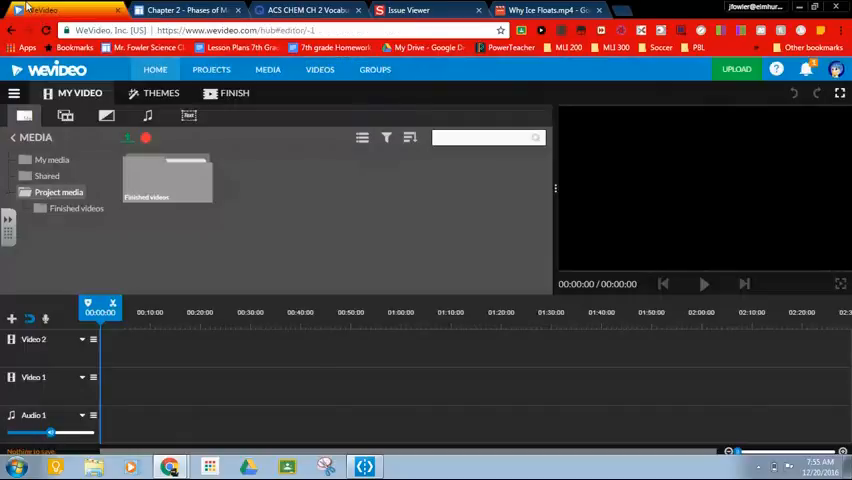